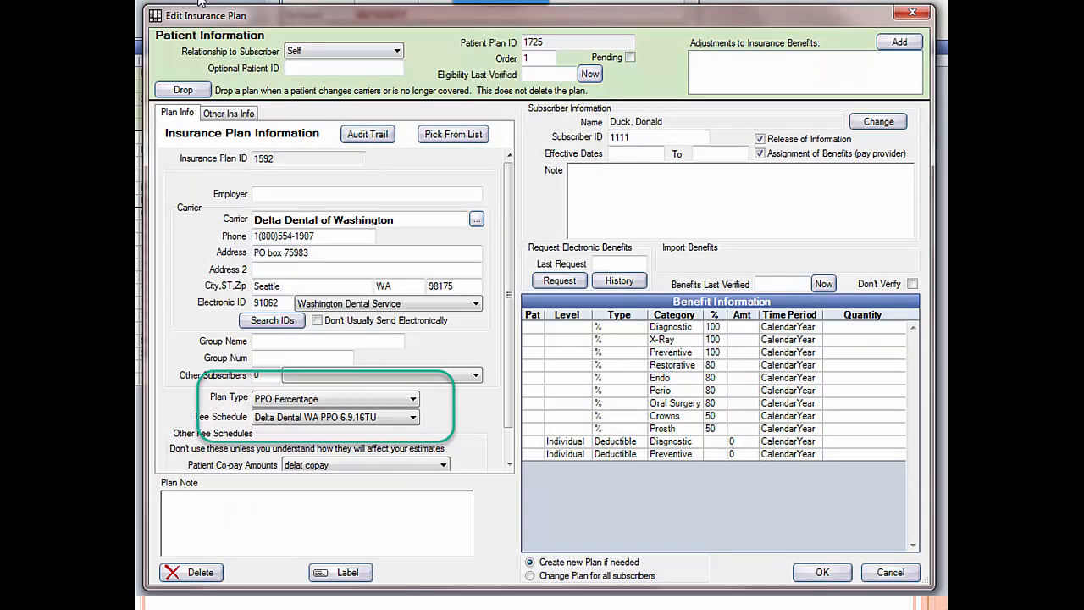
mouse_move(271, 345)
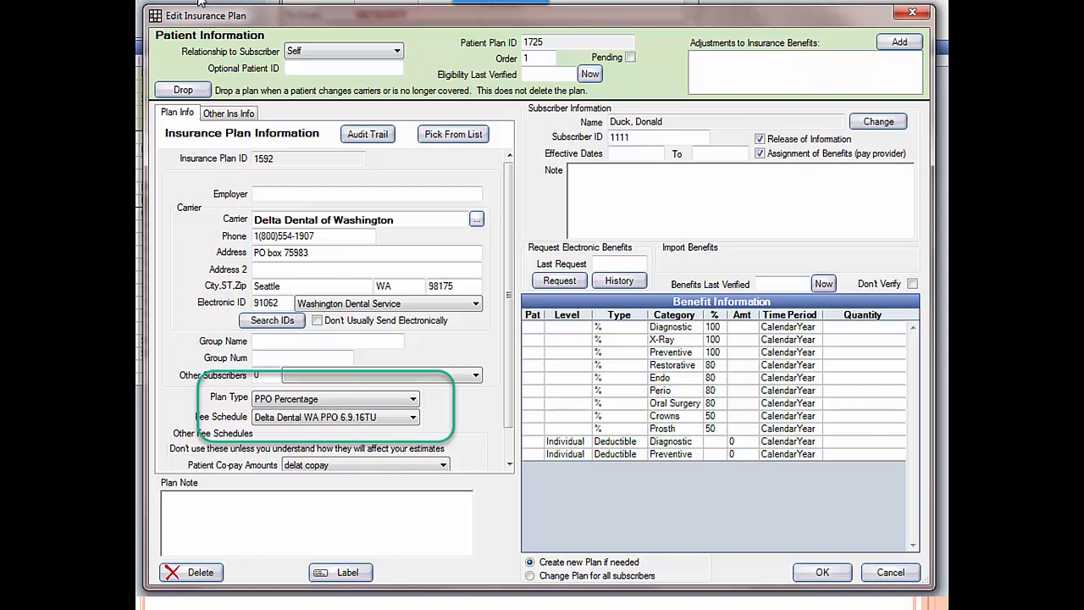
mouse_move(307, 422)
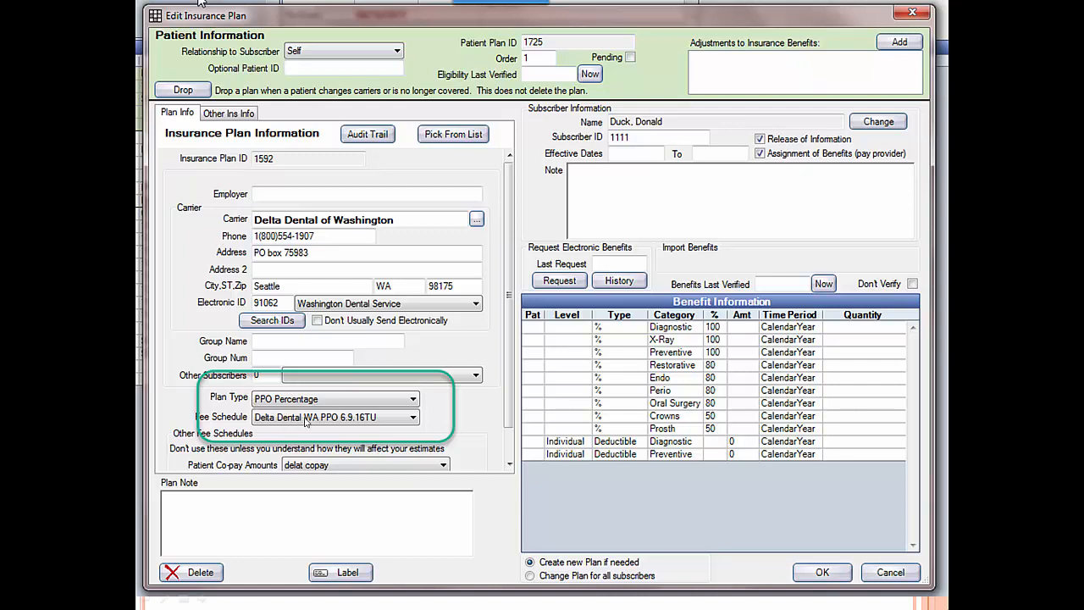
mouse_move(244, 378)
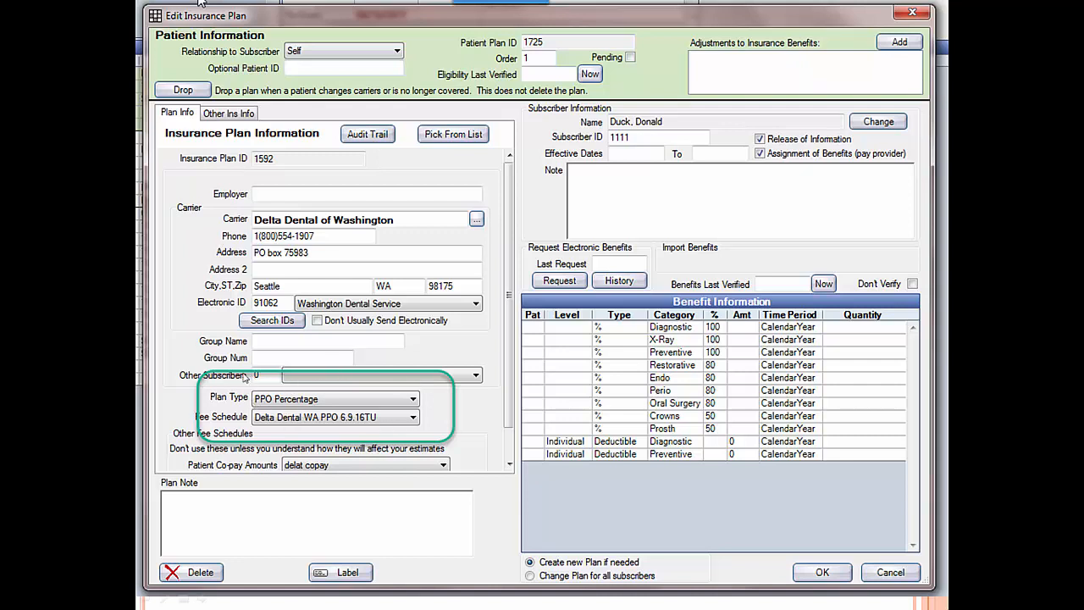
mouse_move(241, 503)
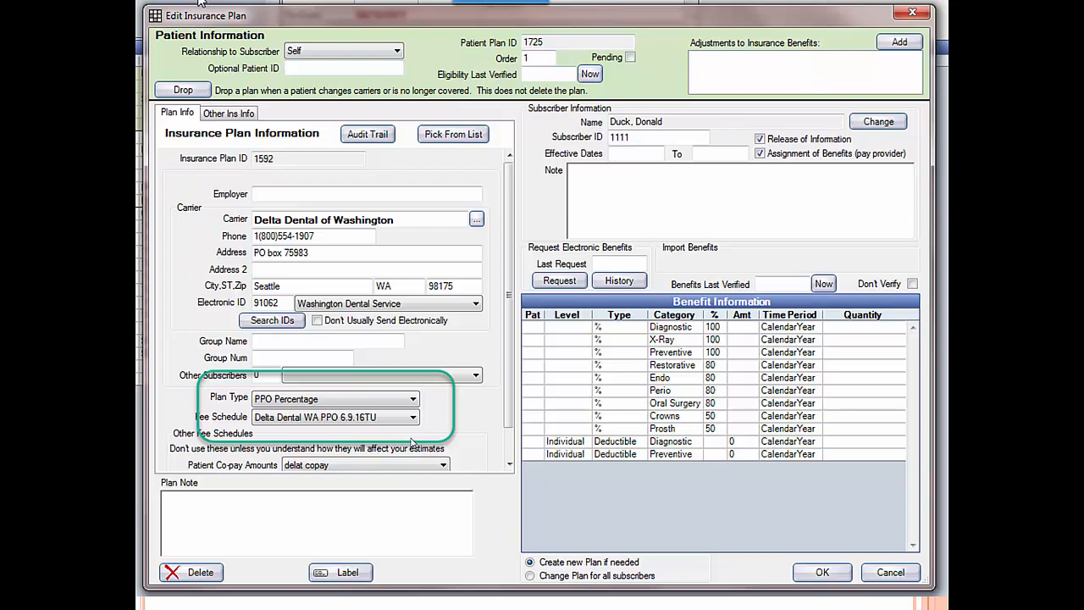
Advance through the slides comparing $4,301.00 production without write-offs versus $3,292.00 after -1,009.00 write-offs.
click(820, 573)
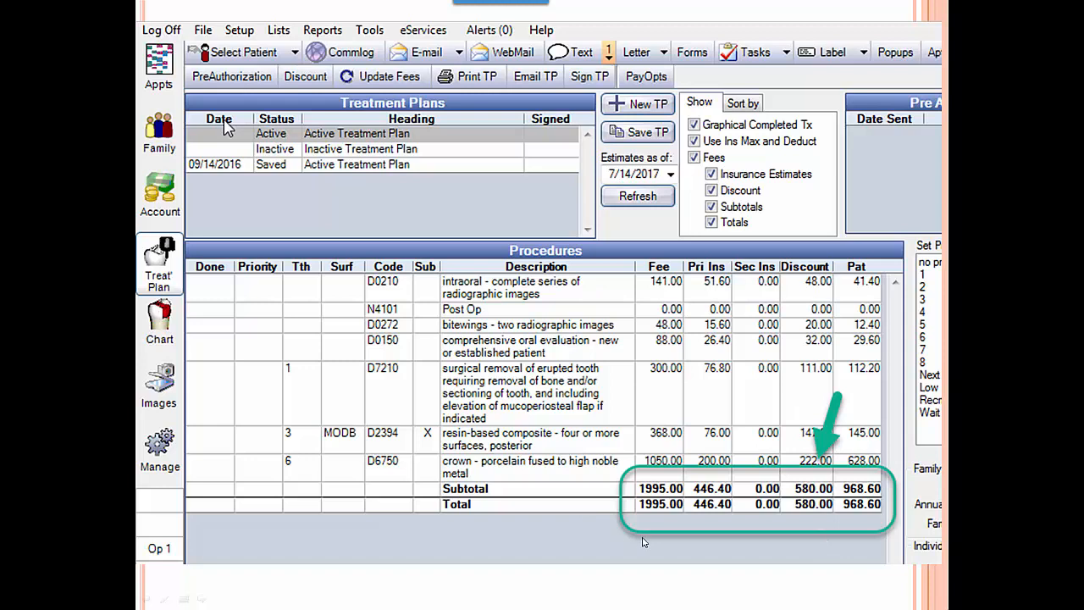
mouse_move(659, 447)
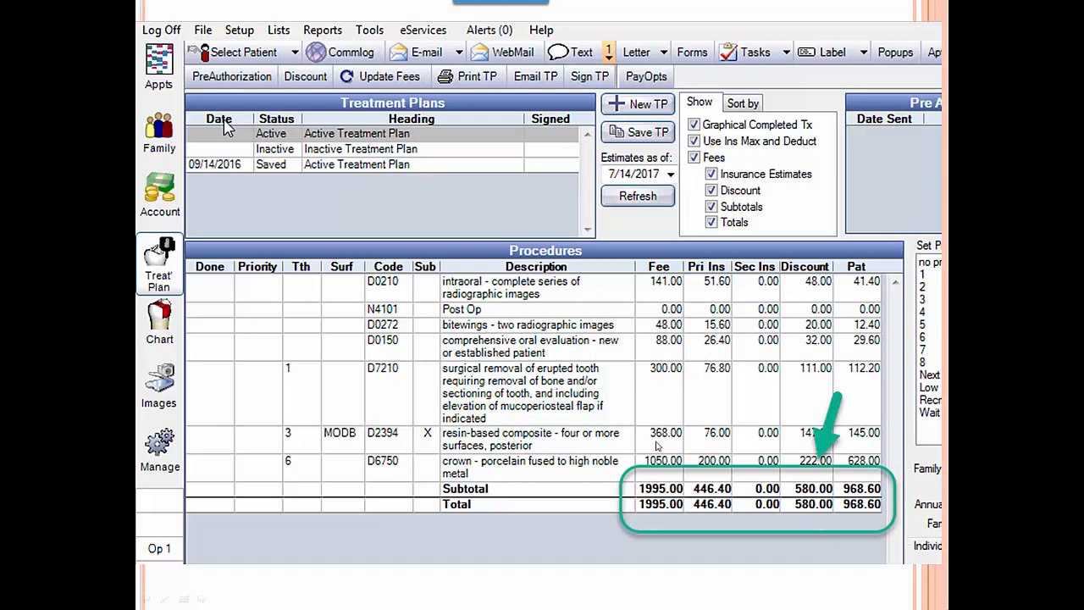
mouse_move(657, 390)
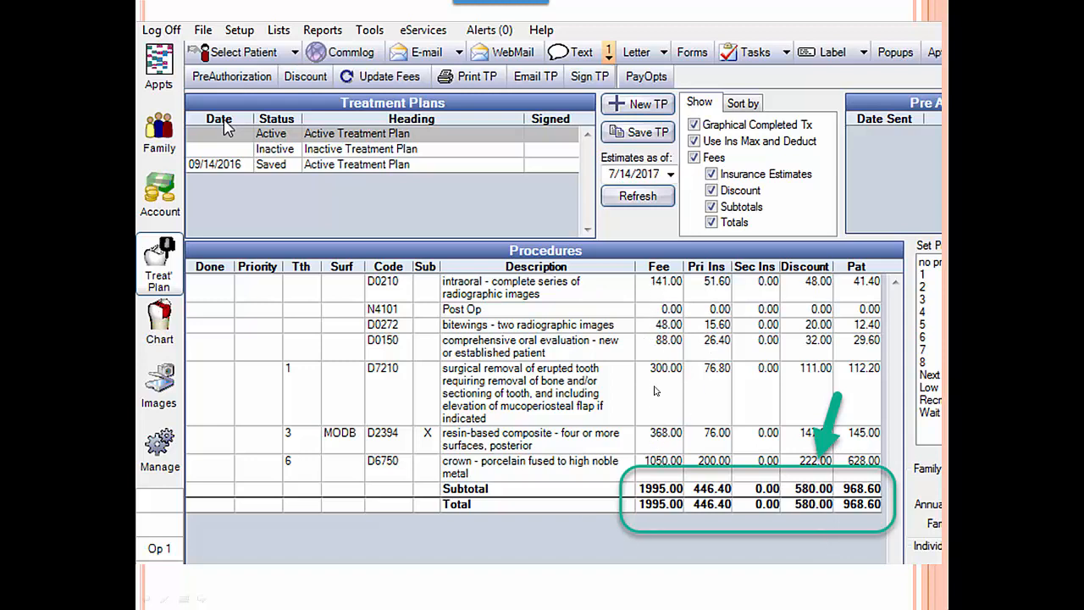
mouse_move(664, 464)
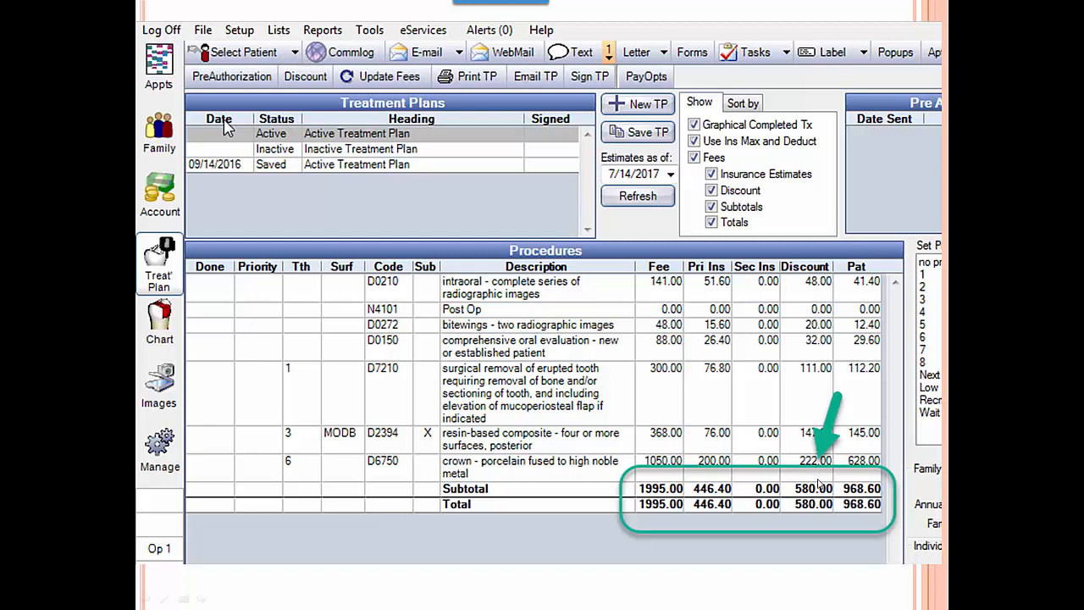
mouse_move(775, 464)
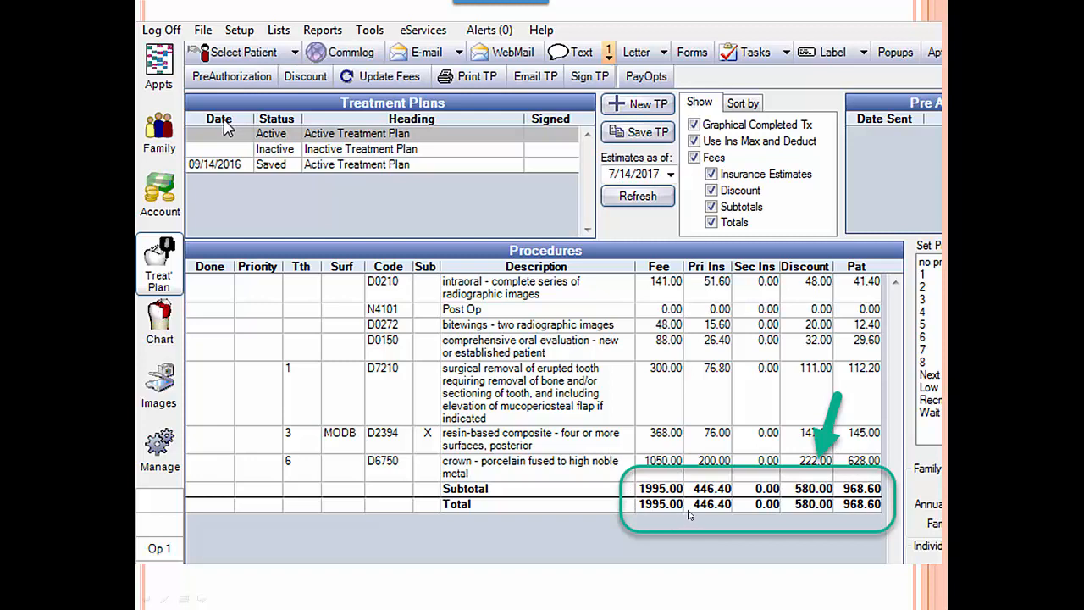
mouse_move(743, 499)
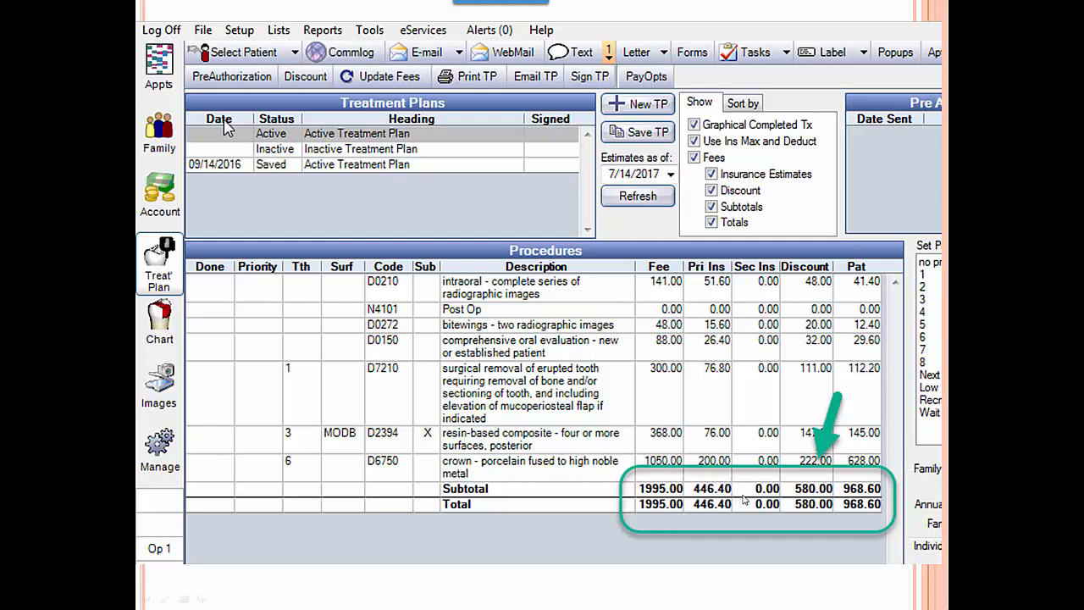
mouse_move(820, 480)
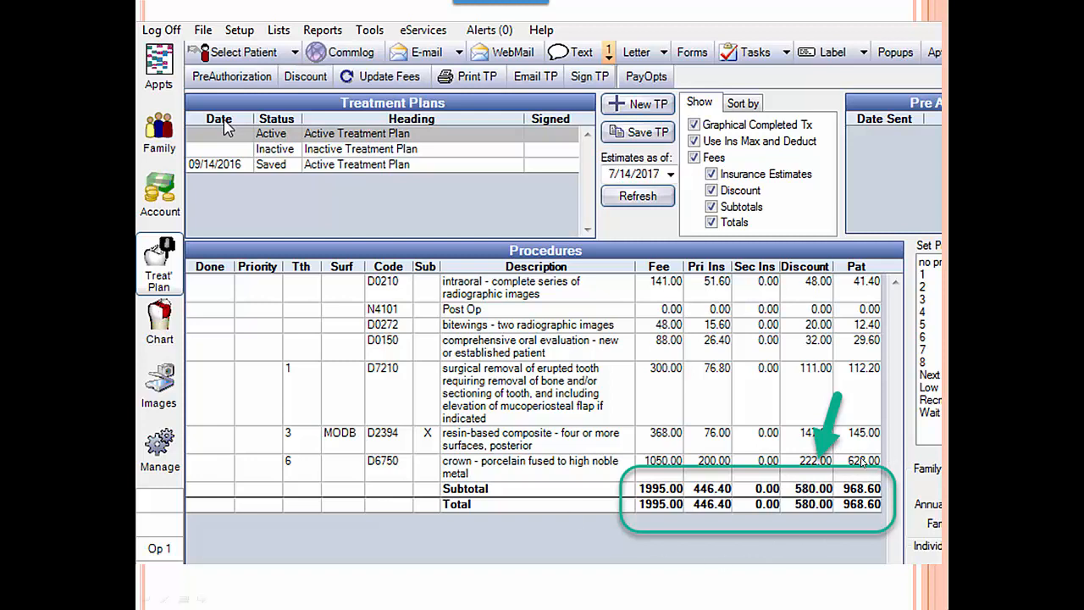
mouse_move(669, 478)
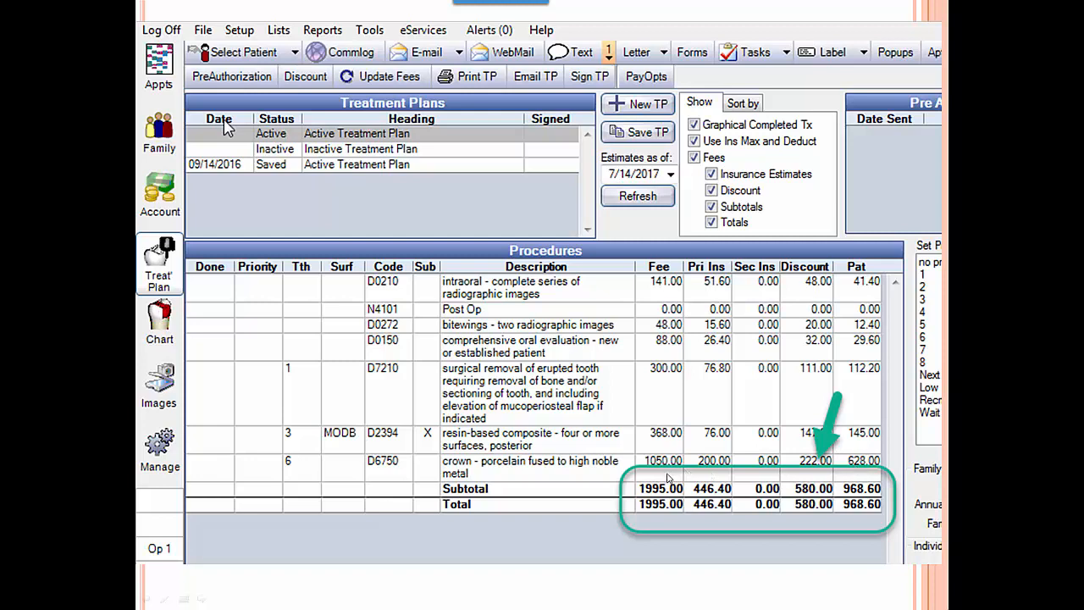
mouse_move(640, 464)
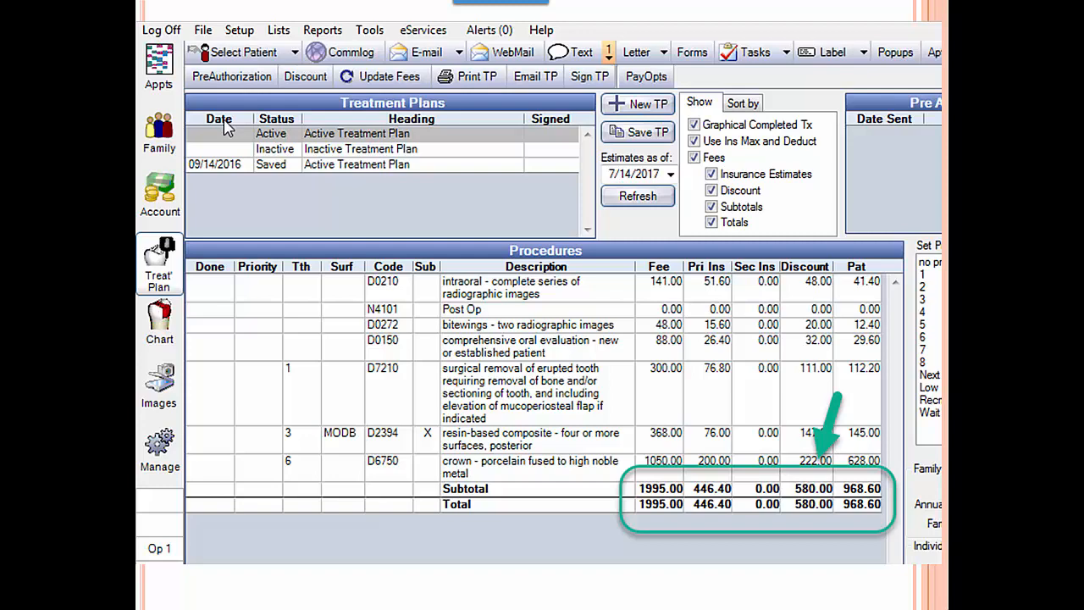
click(645, 76)
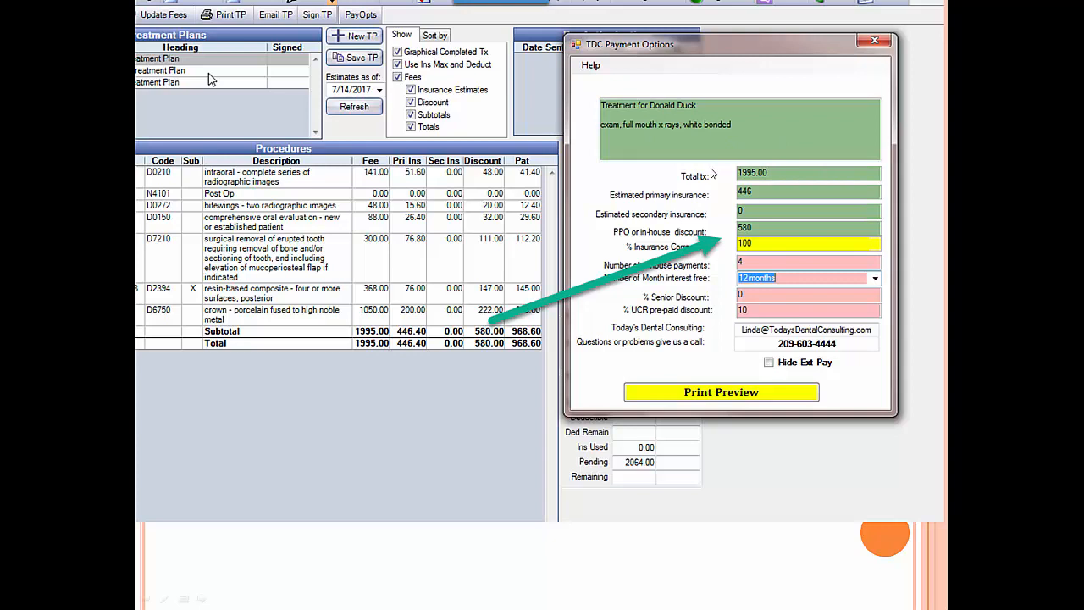
mouse_move(474, 354)
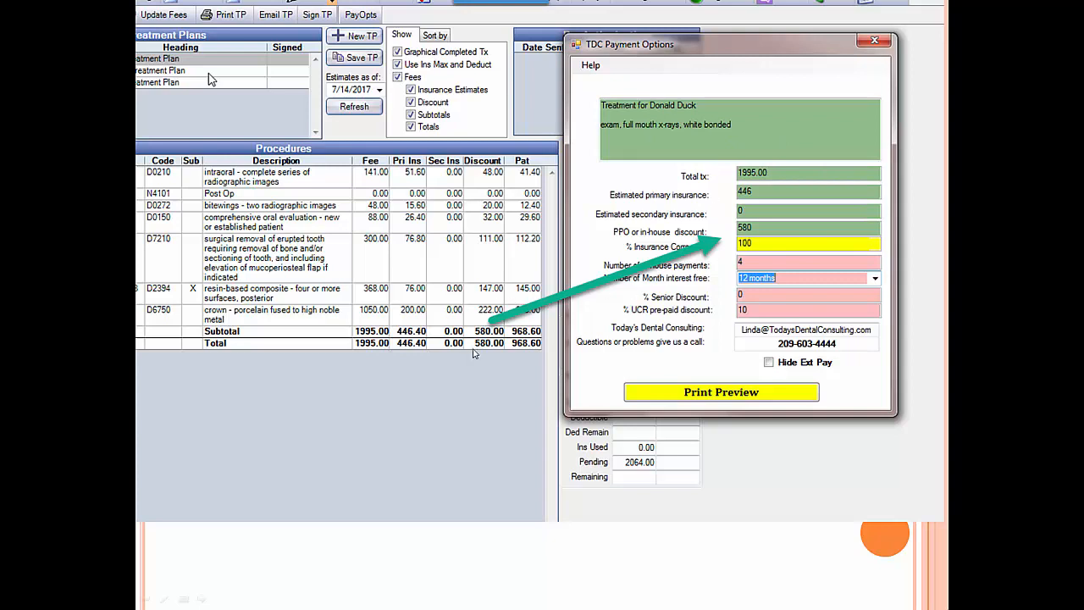
mouse_move(759, 142)
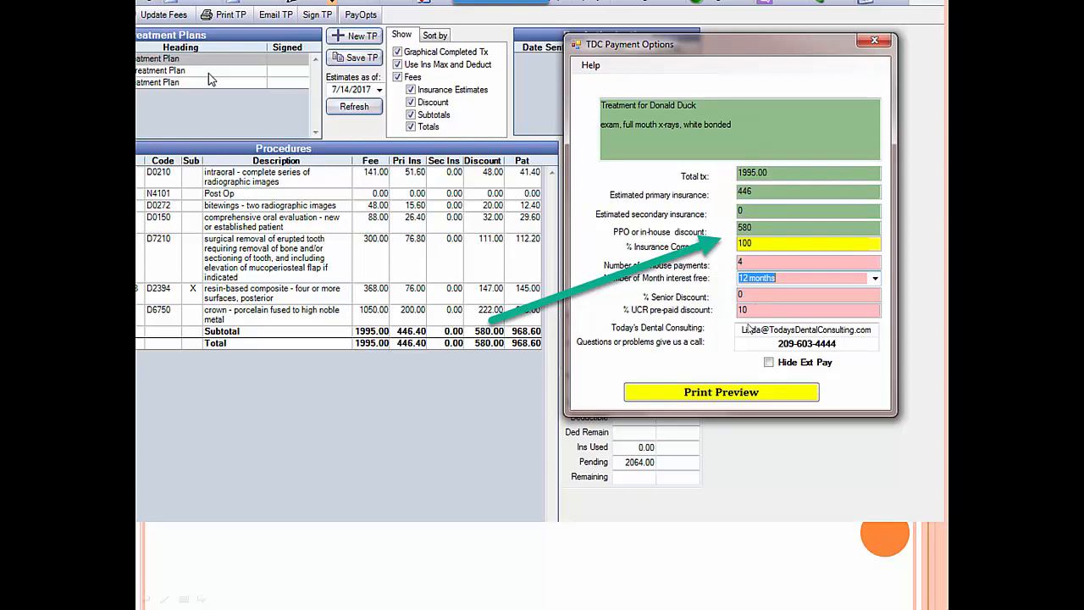
click(721, 391)
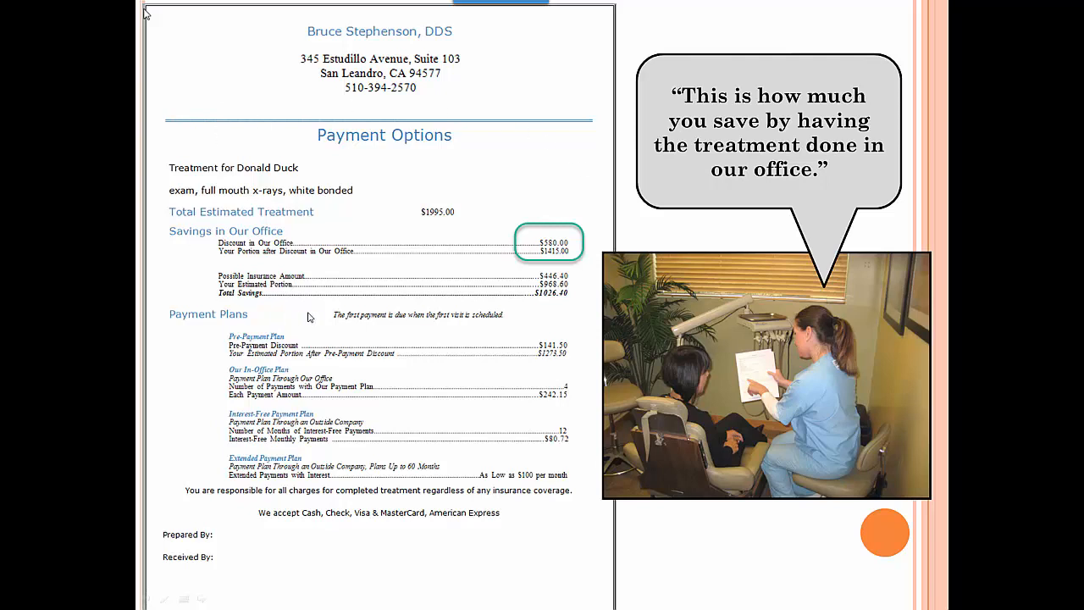
mouse_move(610, 273)
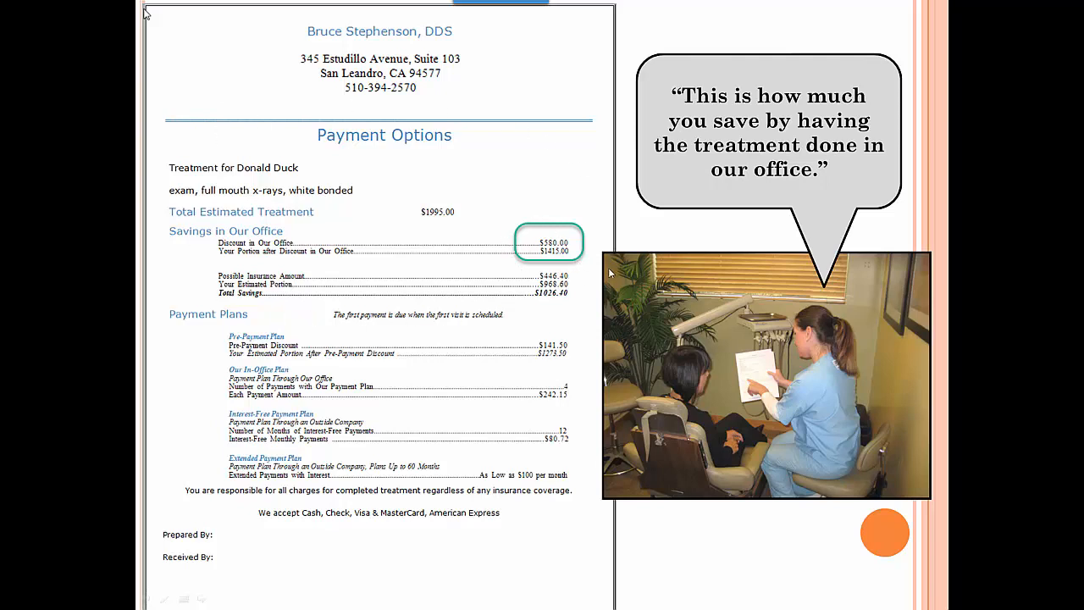
mouse_move(488, 264)
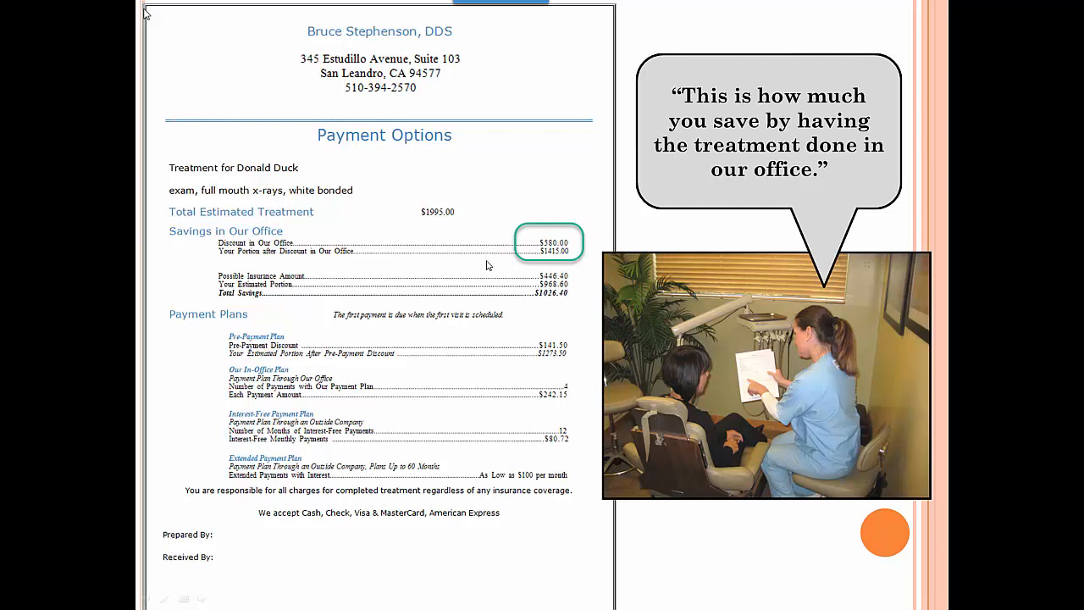
mouse_move(800, 195)
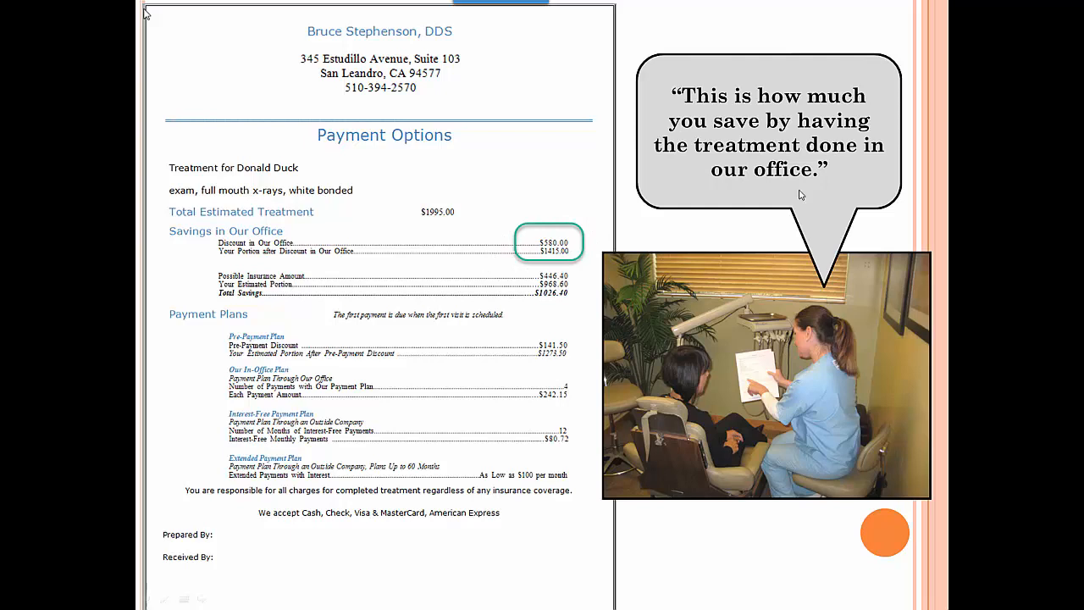
mouse_move(739, 237)
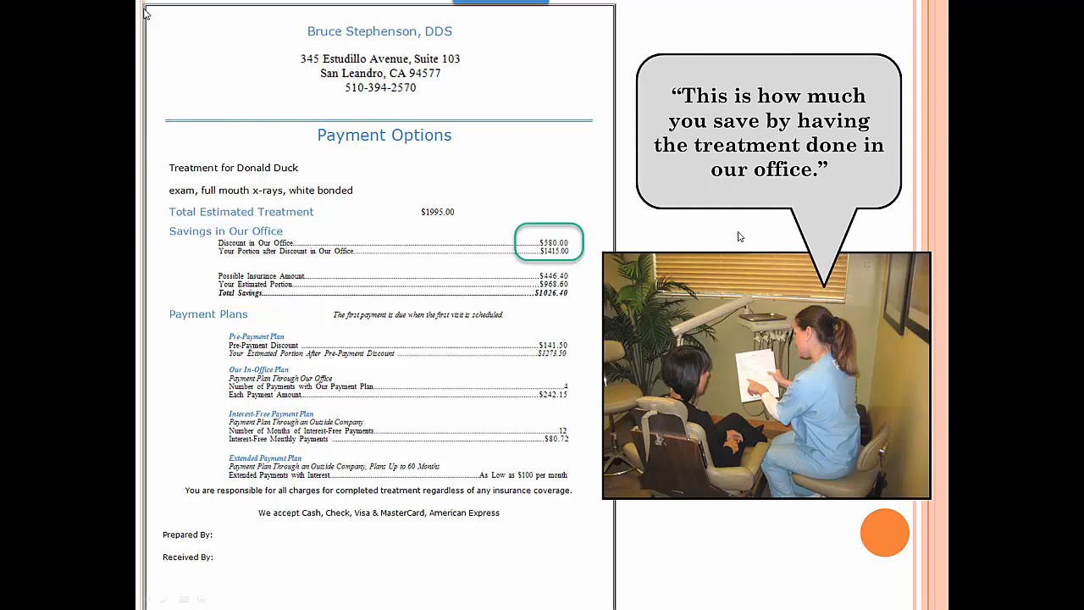
mouse_move(651, 238)
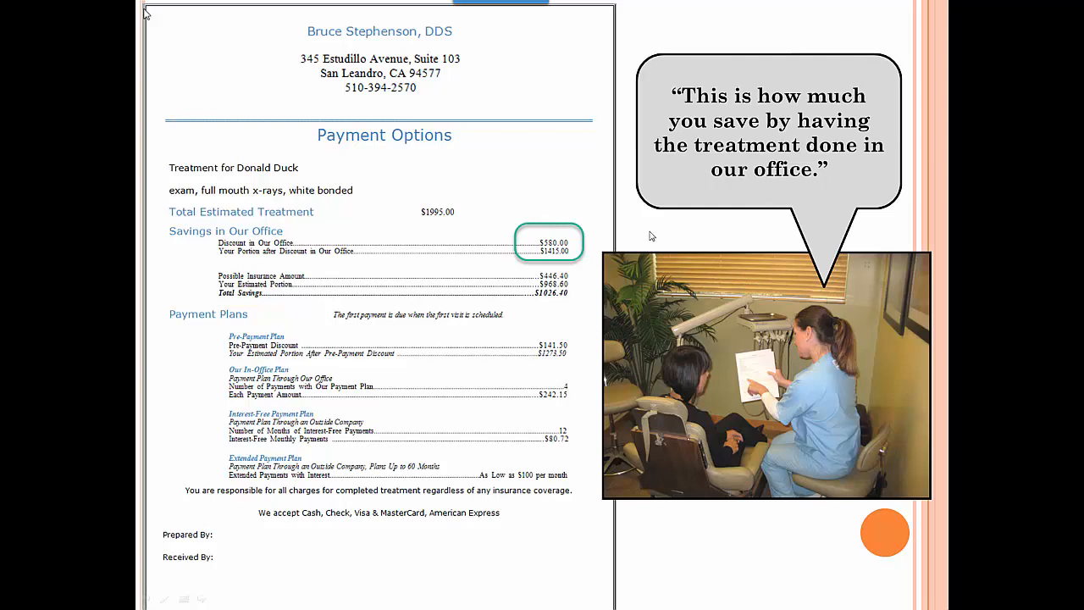
mouse_move(522, 230)
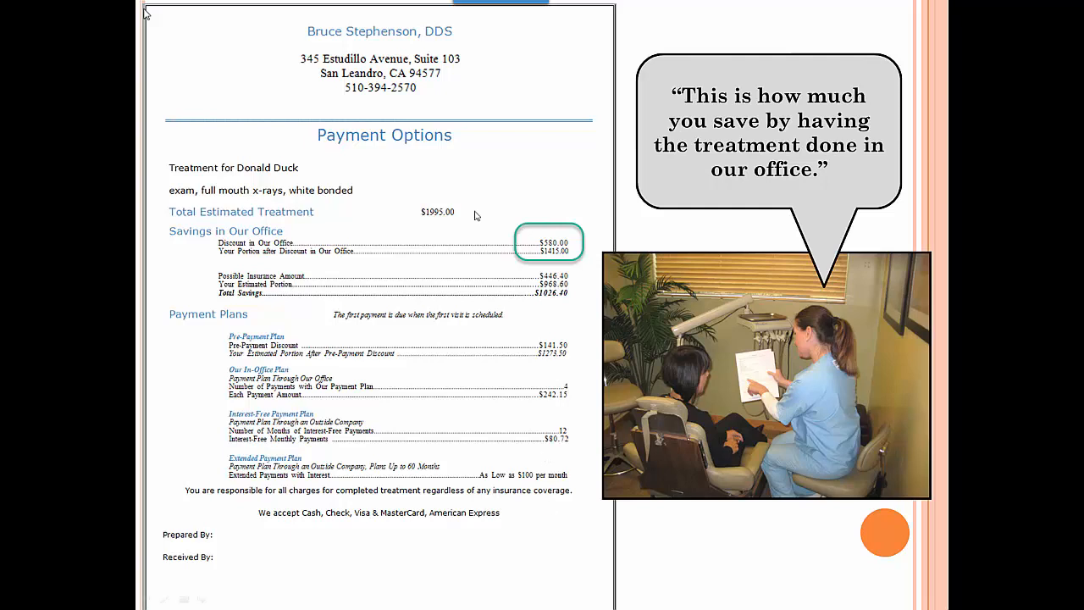
mouse_move(888, 149)
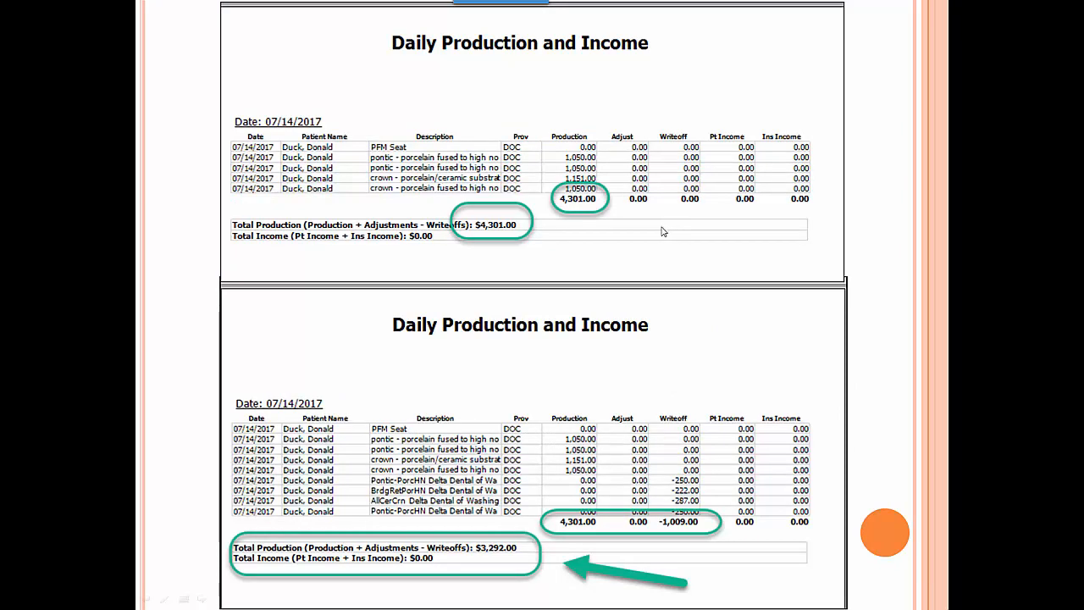
mouse_move(573, 308)
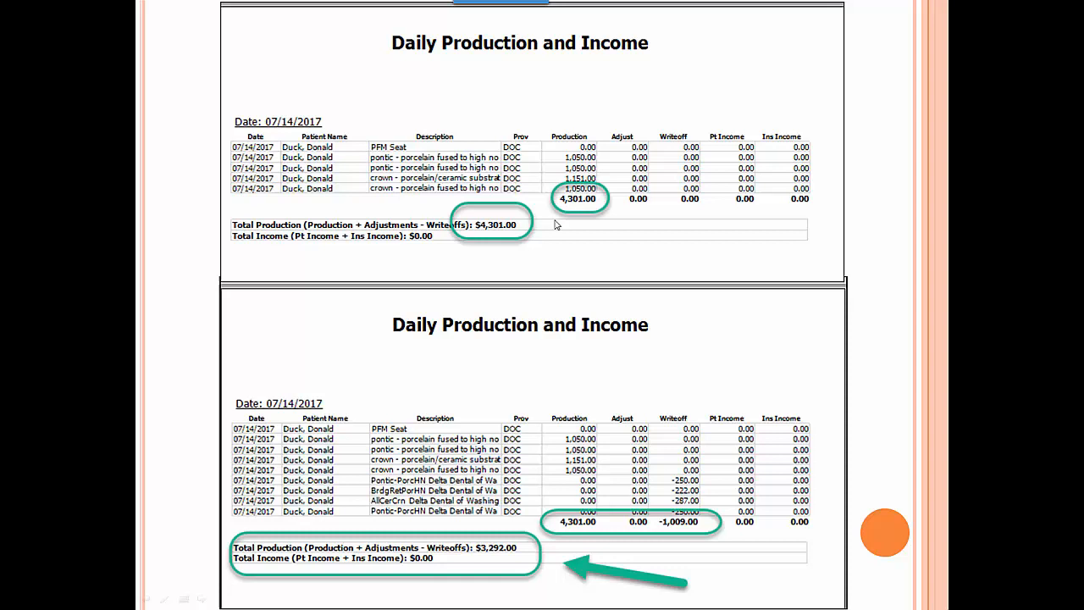
mouse_move(674, 146)
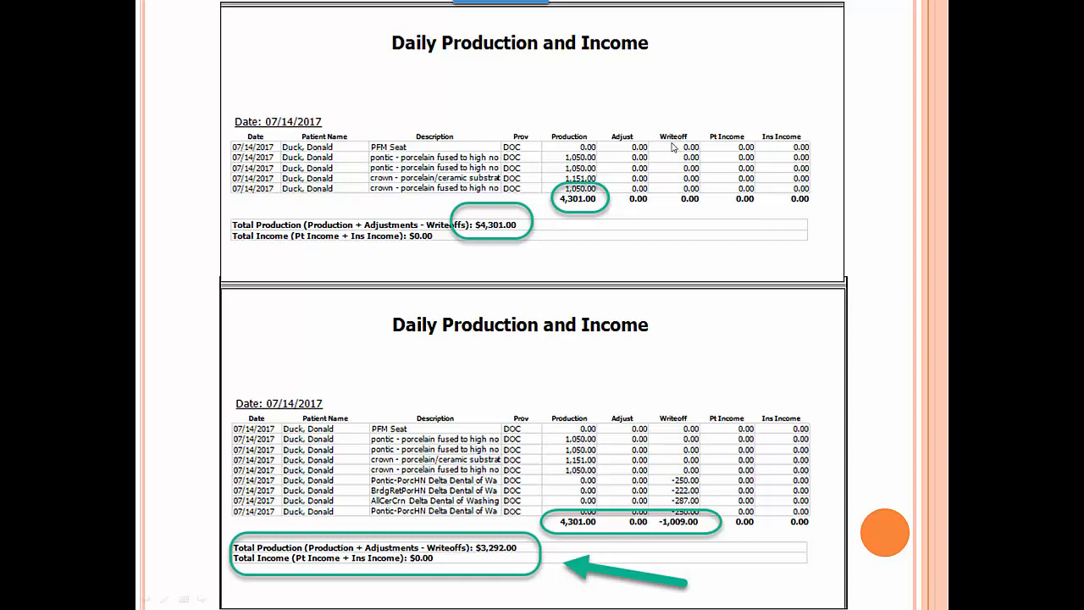
mouse_move(650, 201)
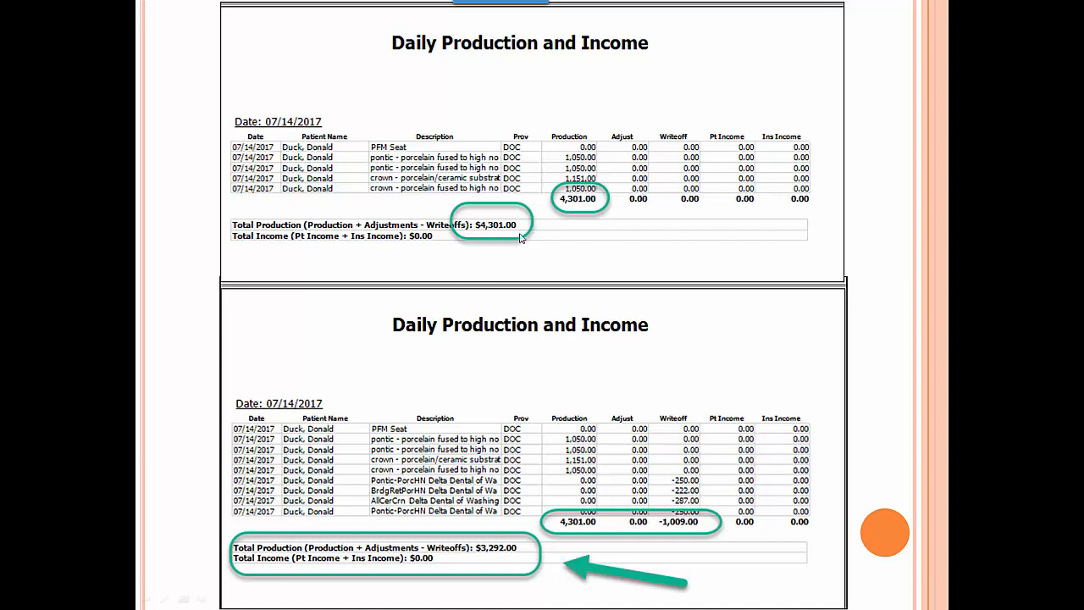
mouse_move(457, 190)
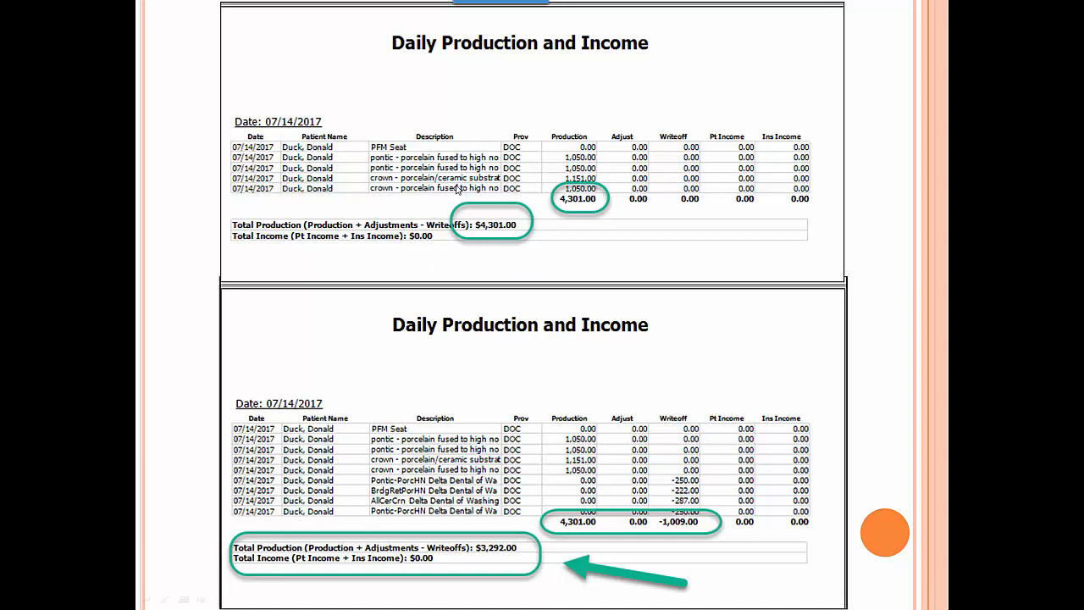
mouse_move(542, 264)
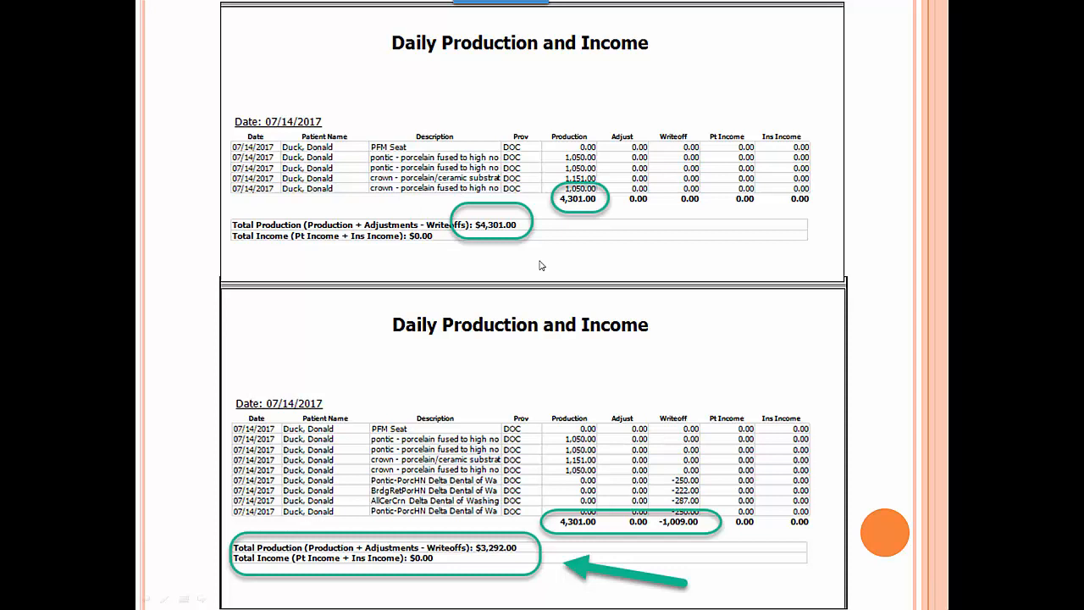
mouse_move(642, 244)
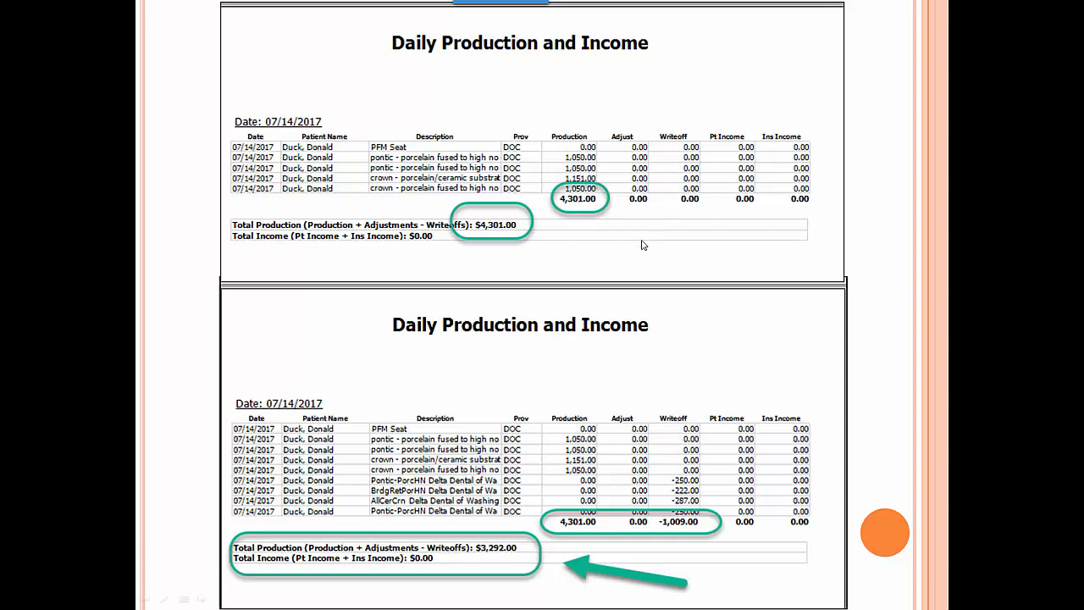
mouse_move(698, 156)
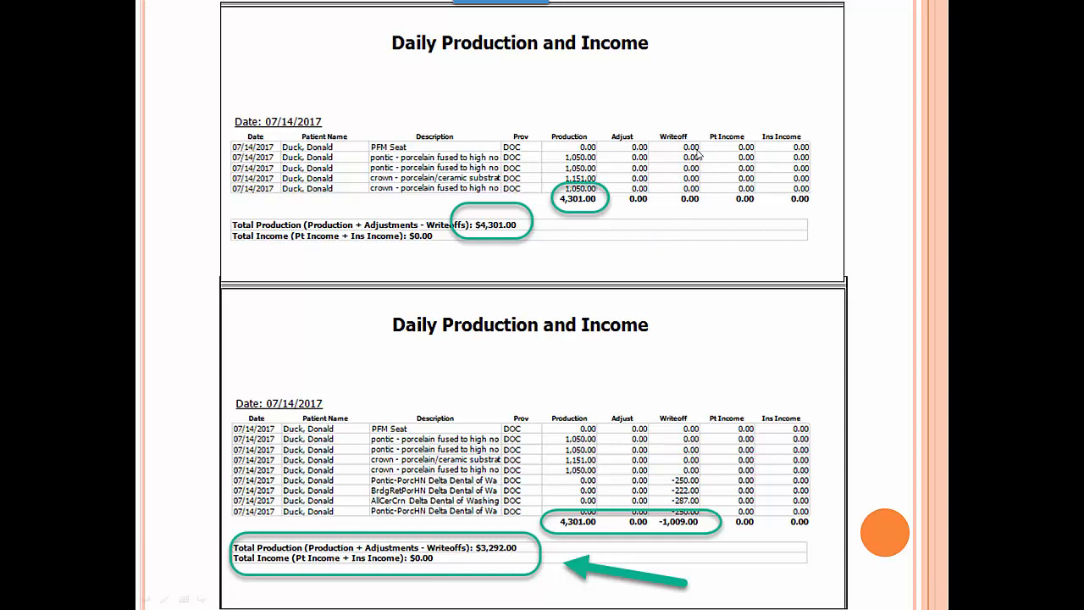
mouse_move(677, 217)
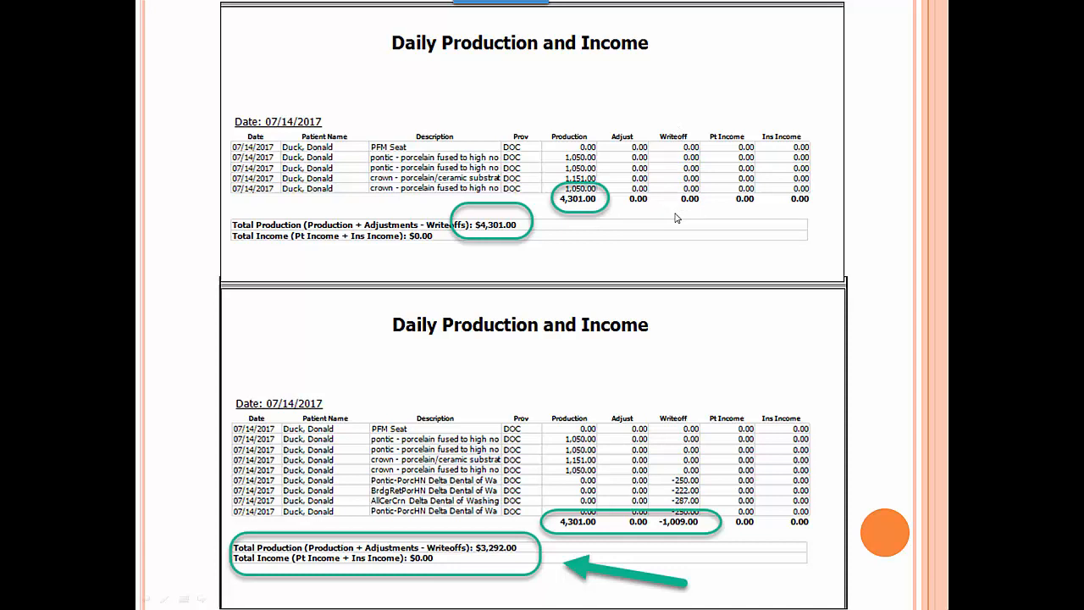
mouse_move(678, 234)
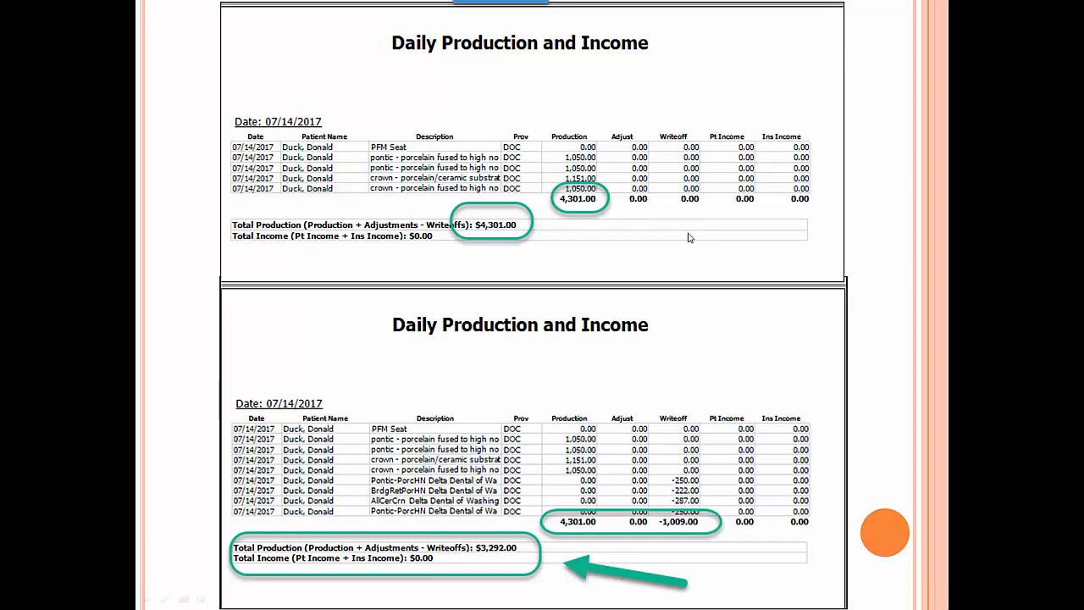
mouse_move(693, 218)
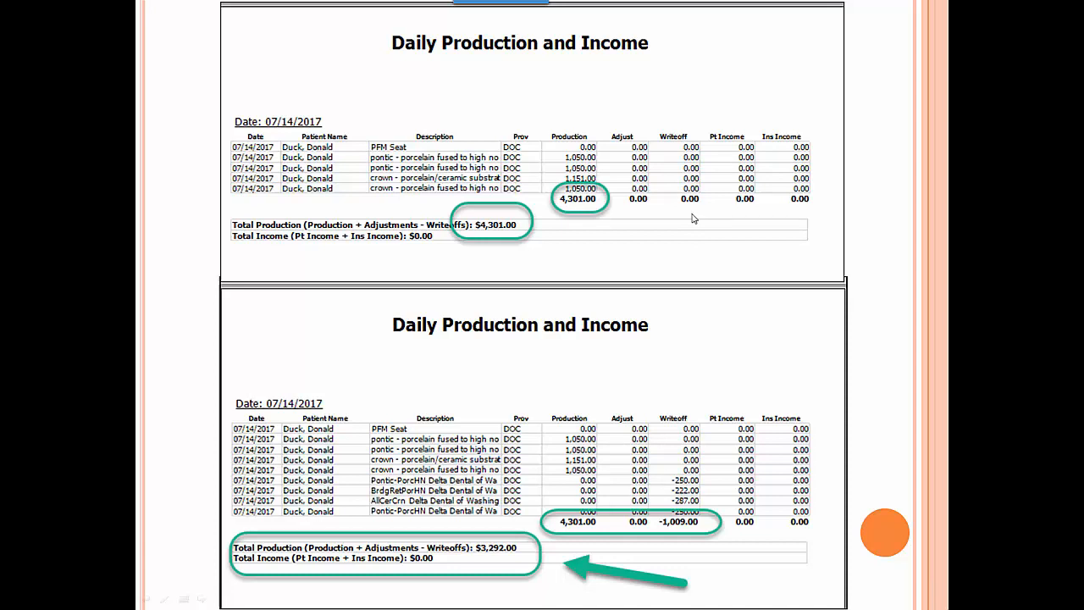
mouse_move(698, 515)
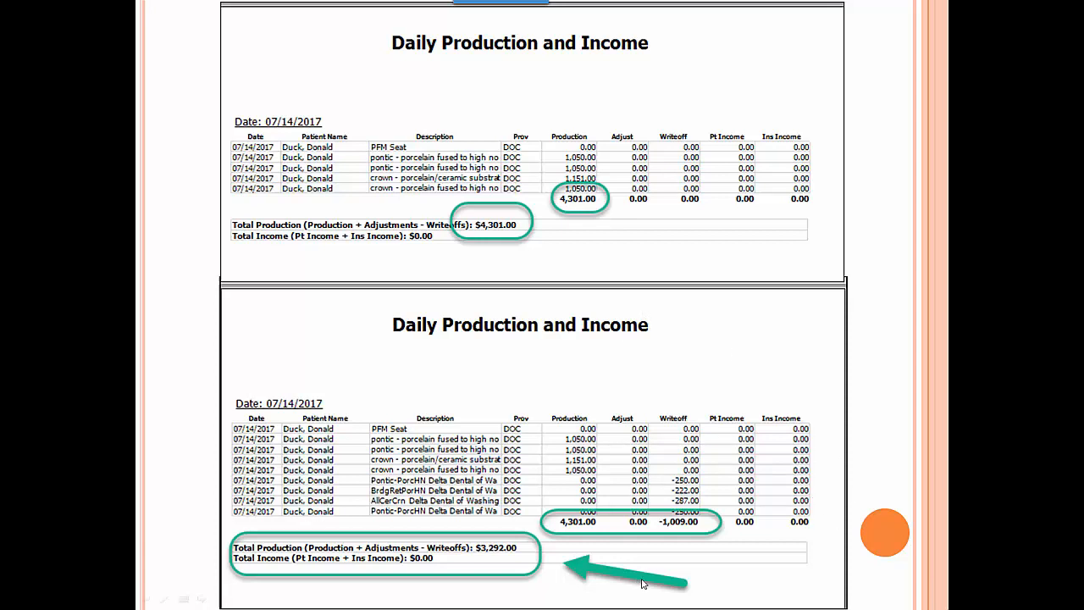
mouse_move(681, 531)
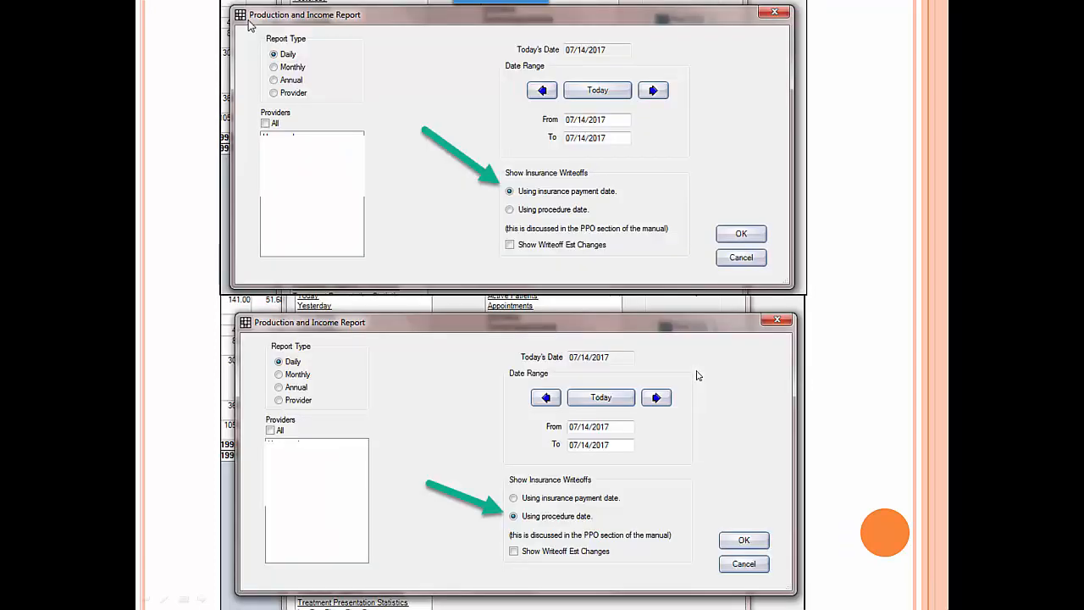
mouse_move(423, 213)
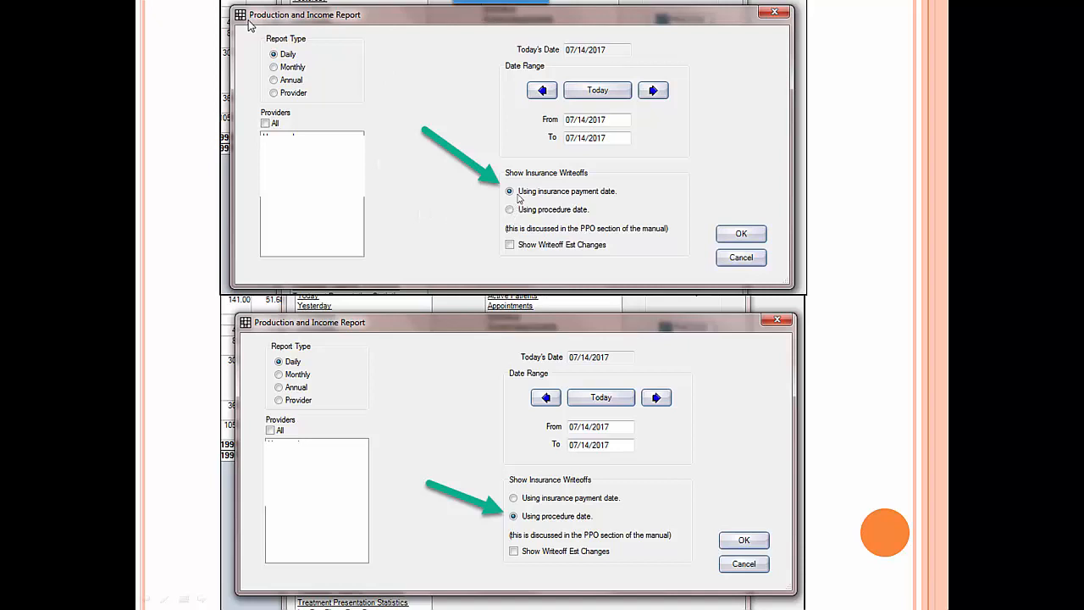
mouse_move(599, 237)
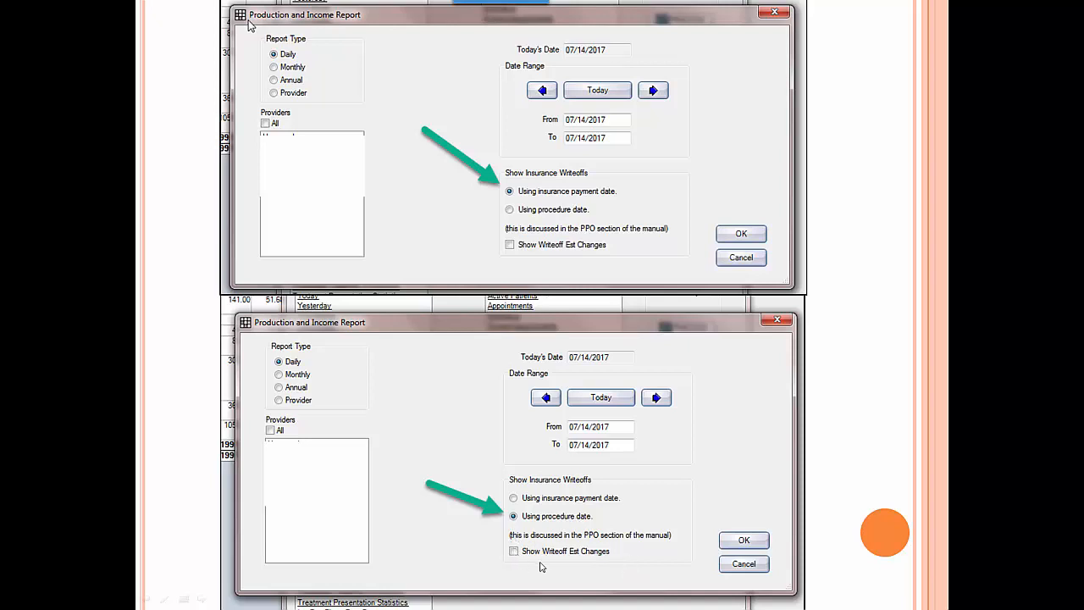
mouse_move(750, 407)
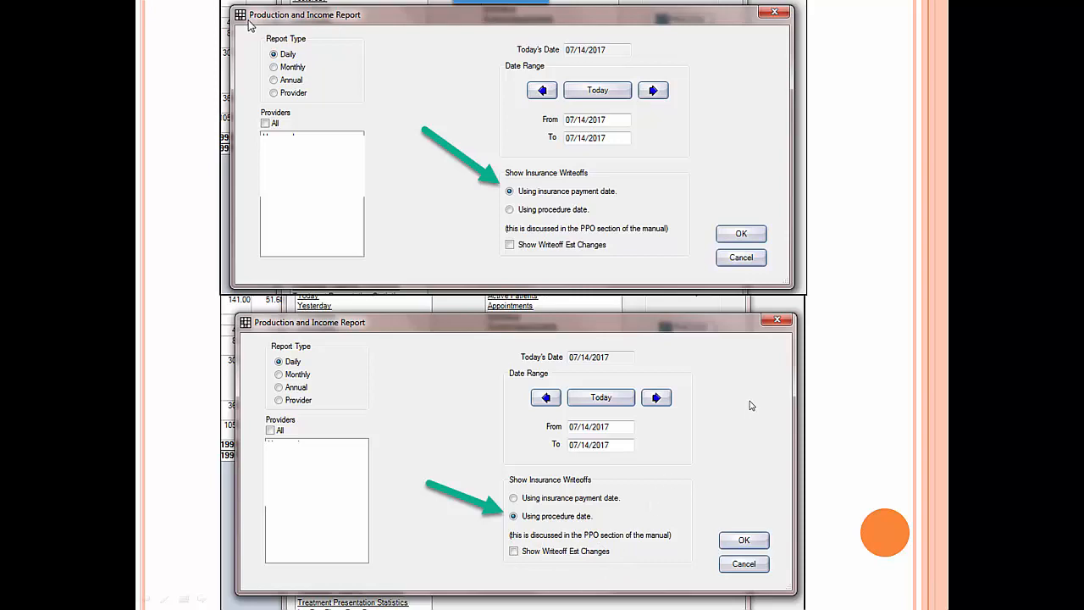
Advance to Donald Duck's ledger slide showing the $4,301.00 Delta Dental claim with $1,009.00 write-off.
click(744, 541)
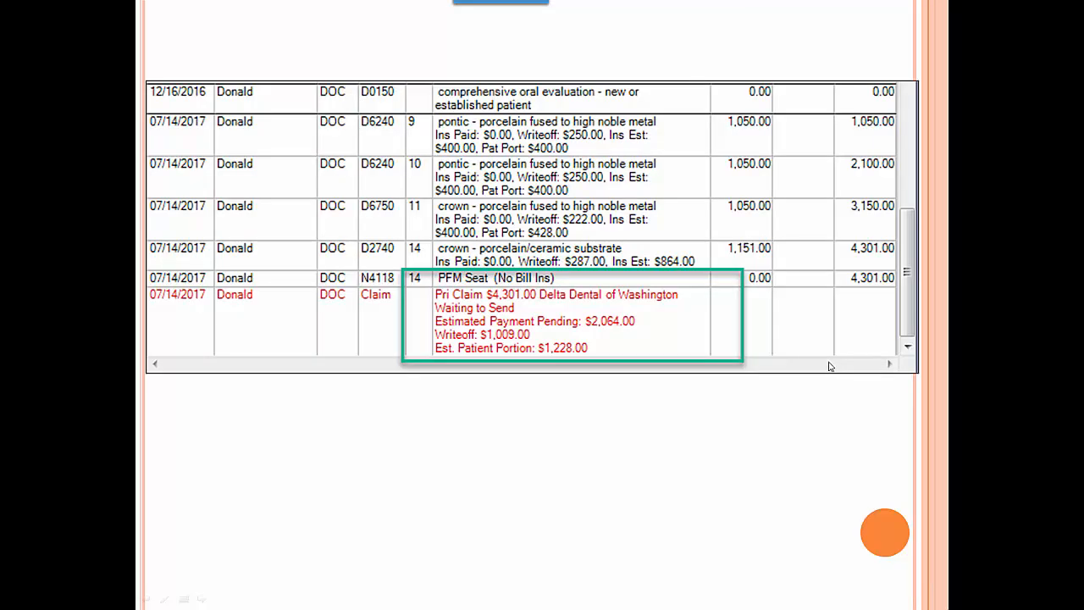
mouse_move(507, 268)
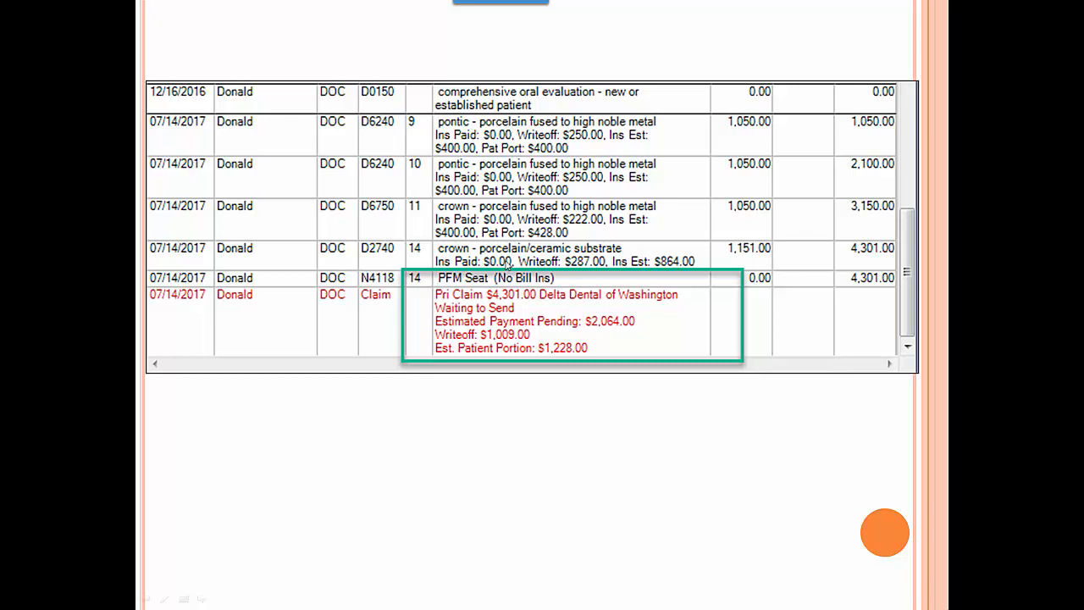
mouse_move(664, 286)
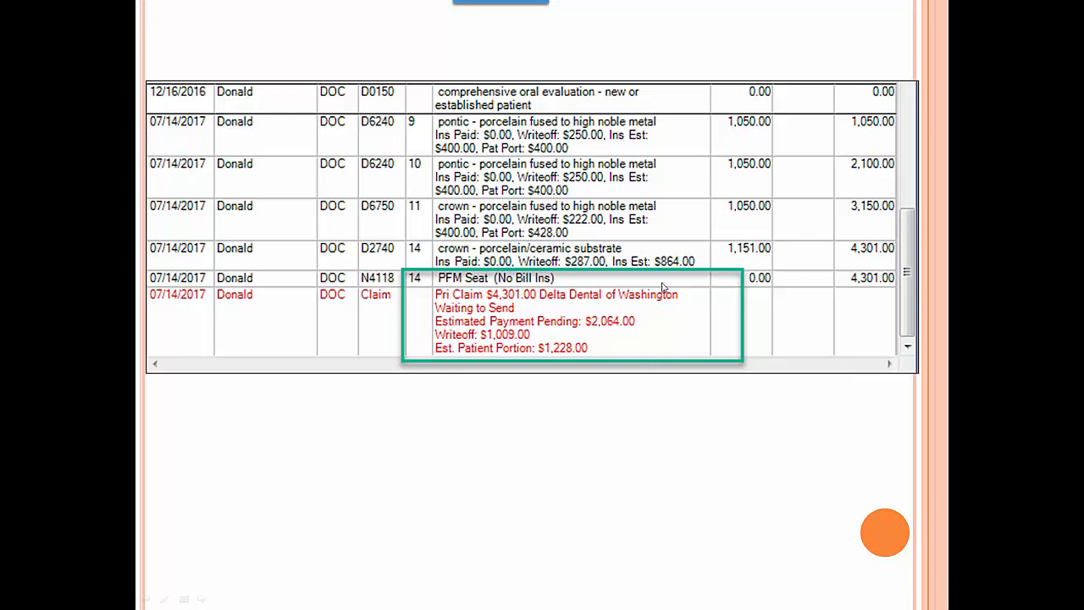
mouse_move(454, 303)
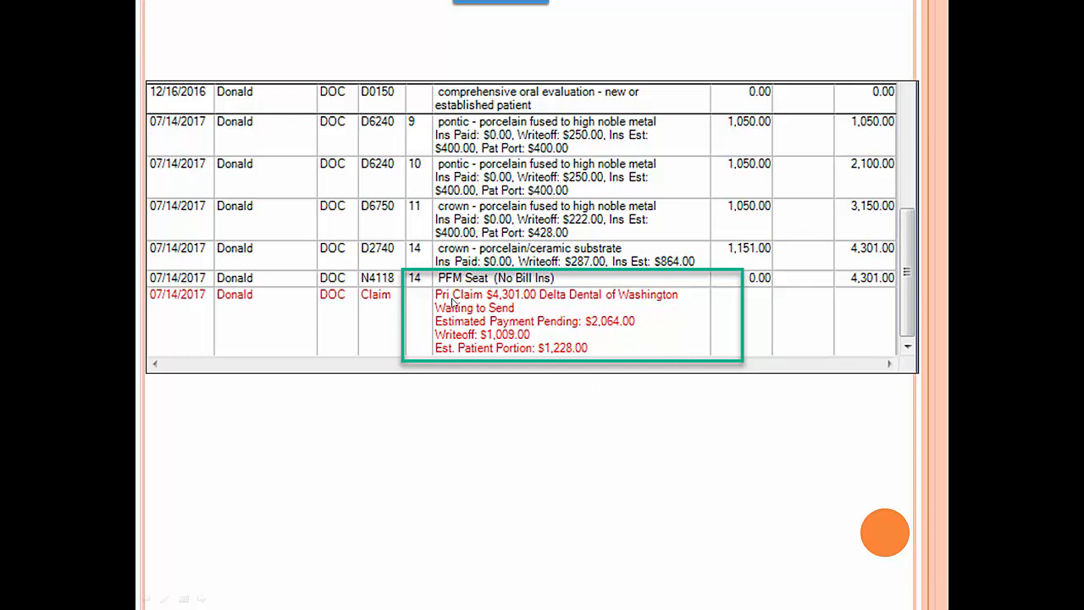
mouse_move(884, 363)
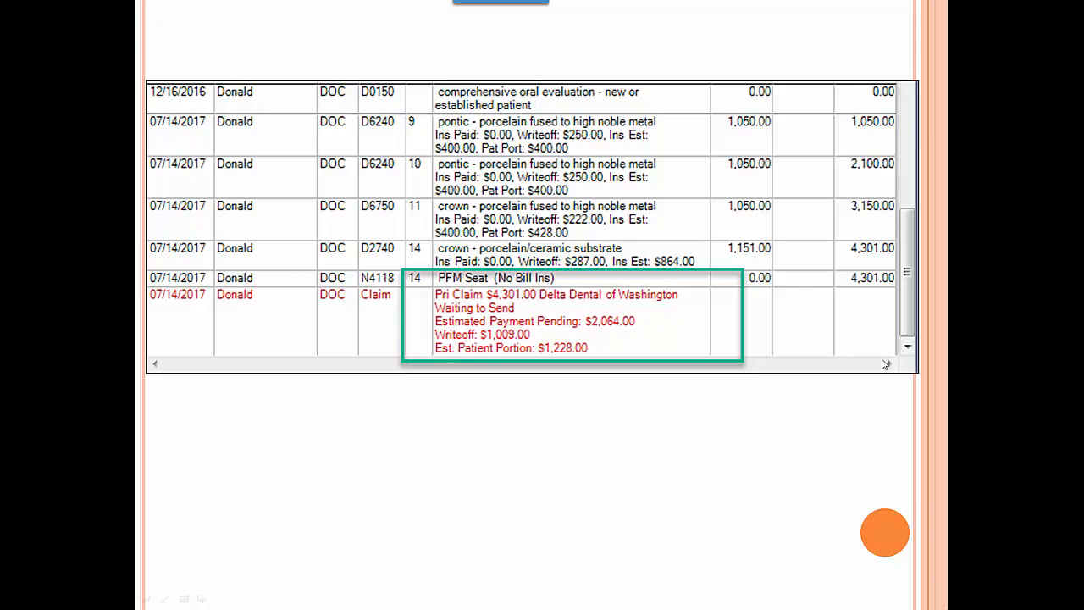
mouse_move(485, 322)
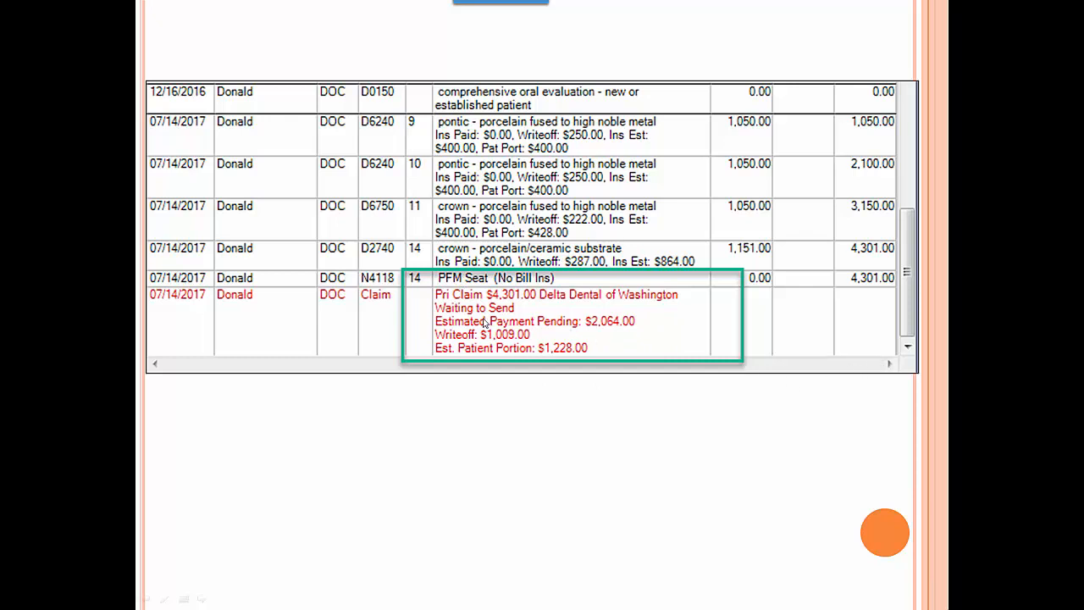
mouse_move(677, 352)
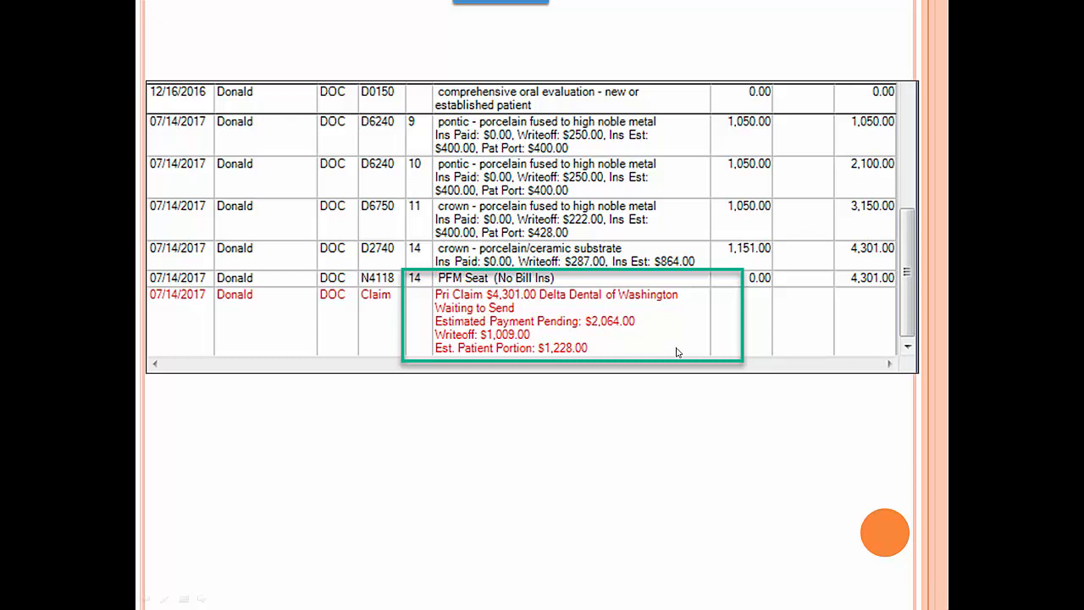
mouse_move(723, 366)
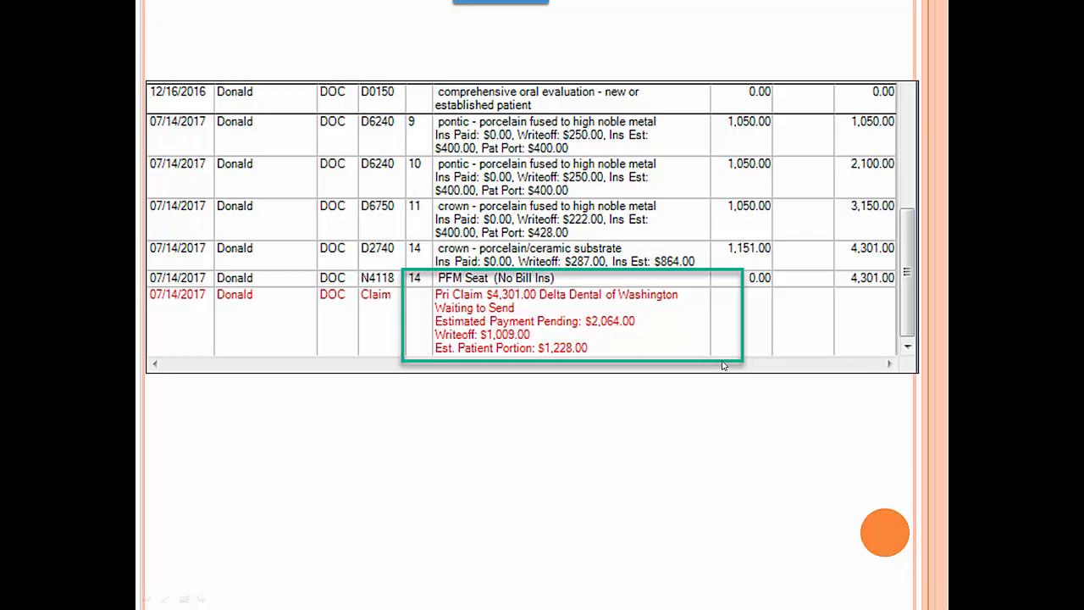